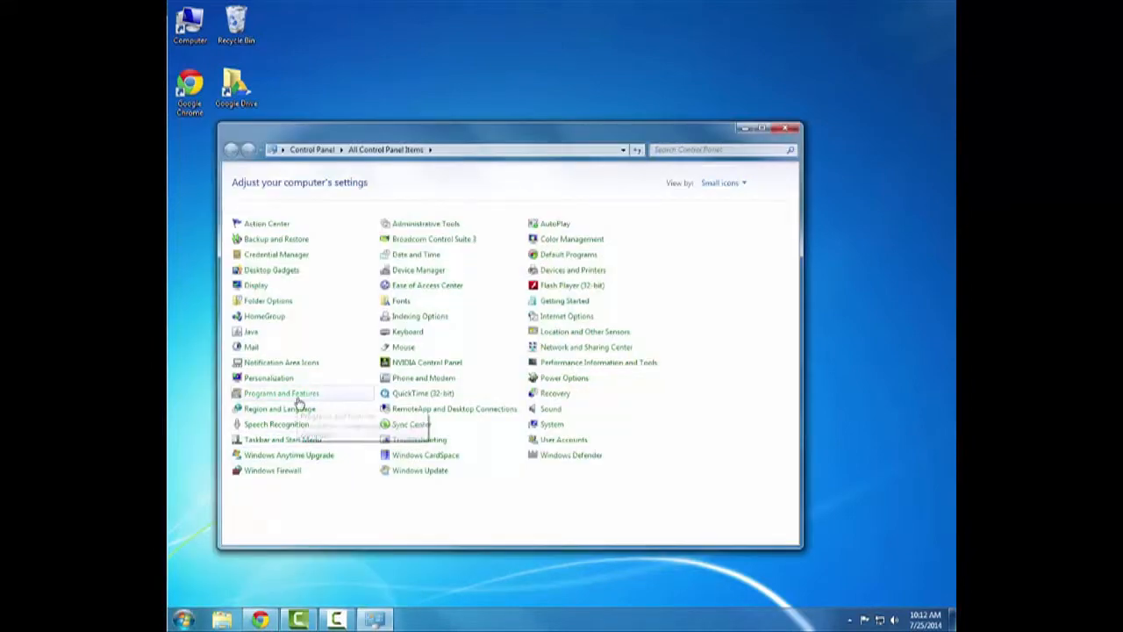
Review the installed programs in Programs and Features, then close the window
left_click(281, 393)
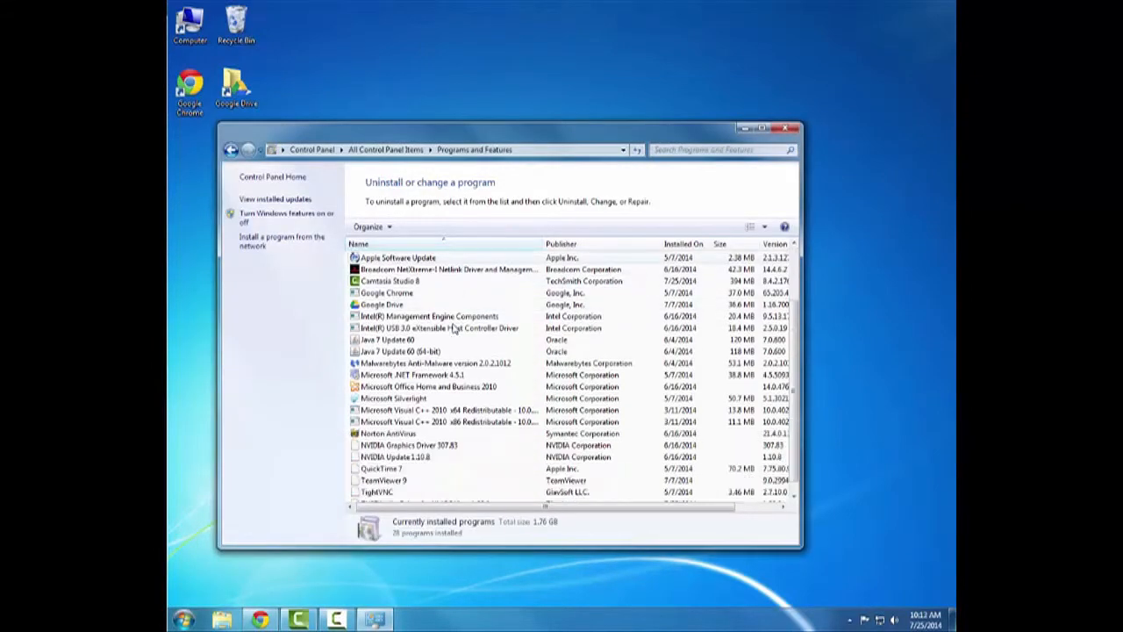
scroll("up", 3)
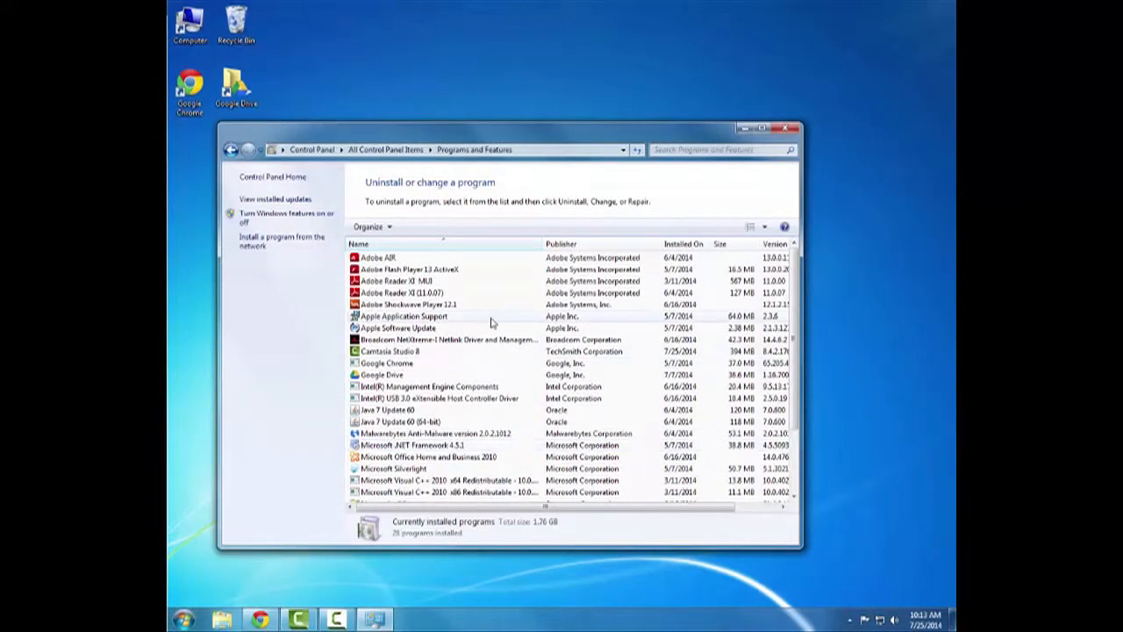
left_click(786, 136)
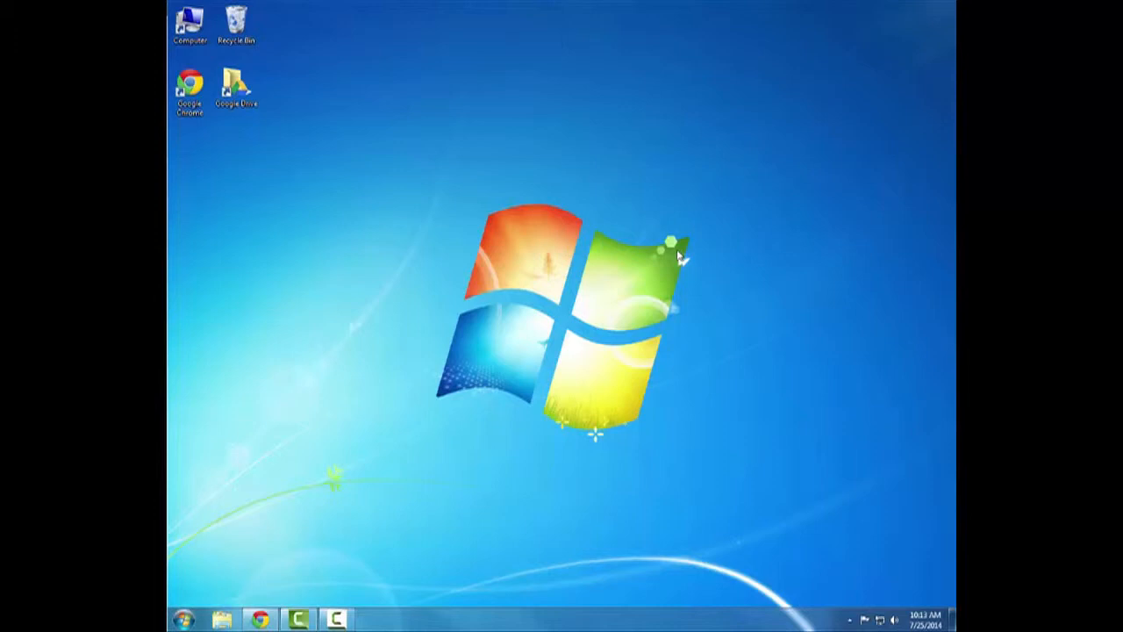
mouse_move(632, 401)
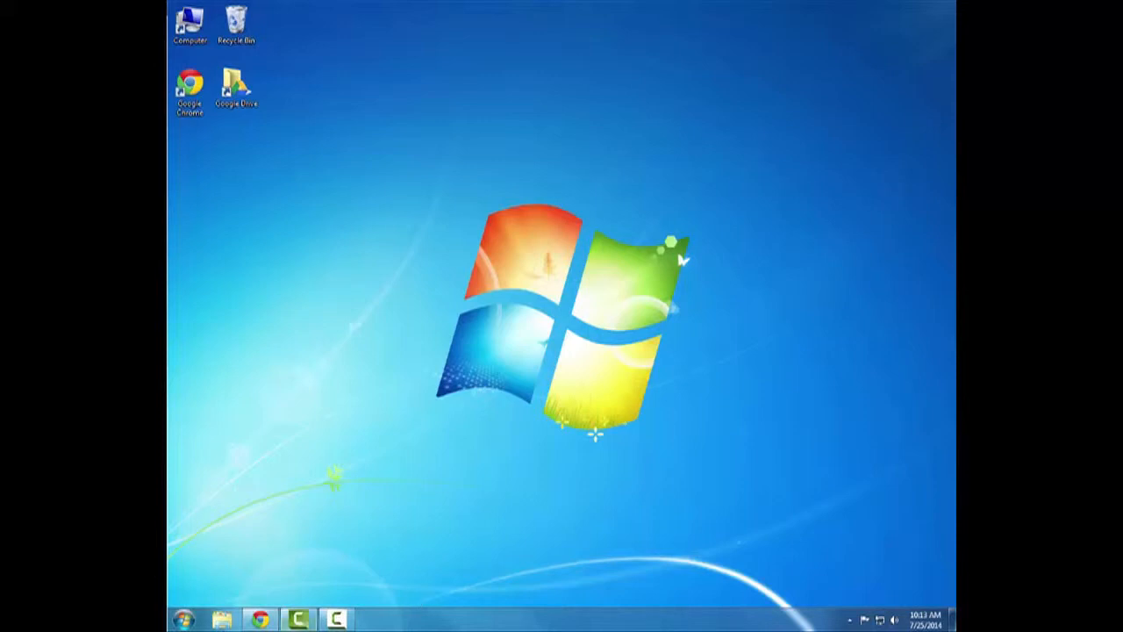
Launch an administrator Command Prompt from the desktop
left_click(182, 619)
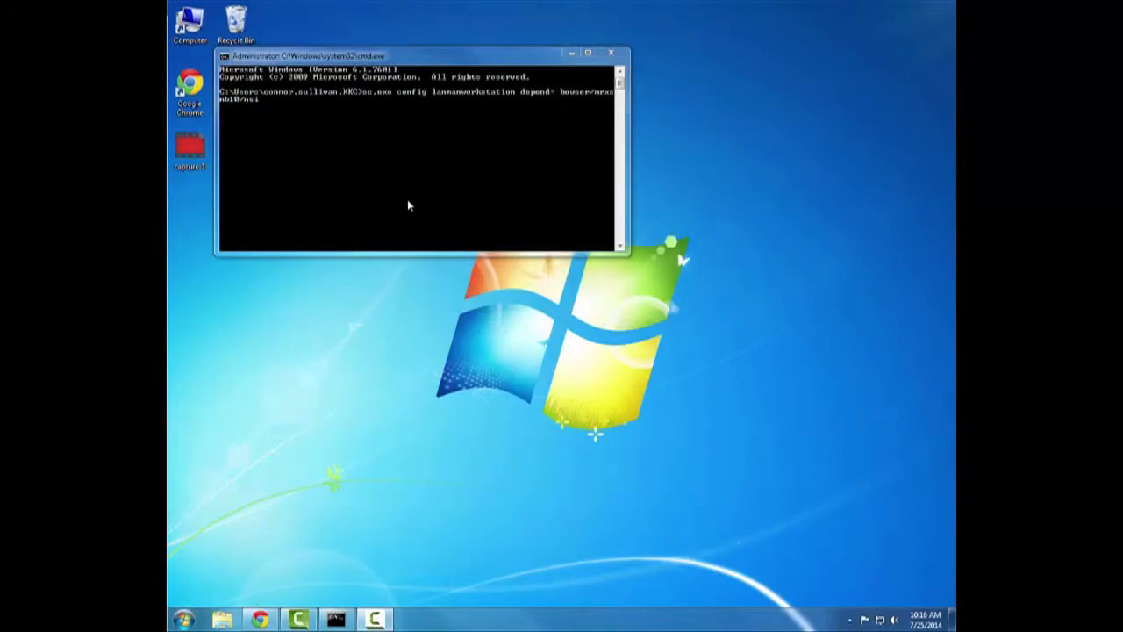
mouse_move(449, 186)
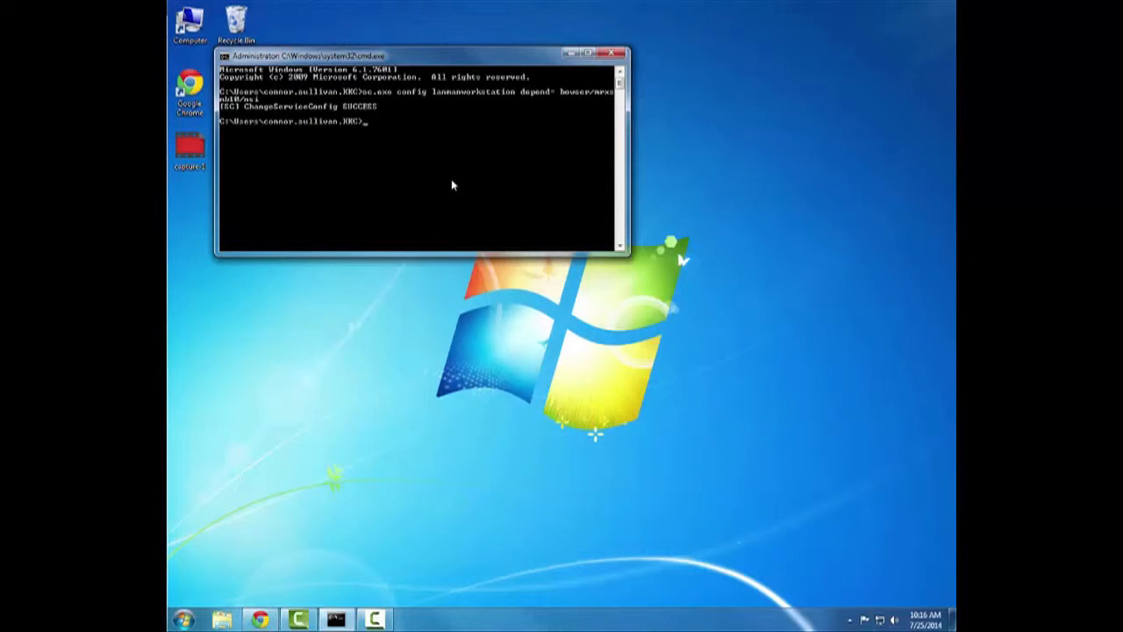
Begin entering the sc.exe config command for the LanmanWorkstation dependencies
type("sc.exe config mrxsmb20 start= disabled")
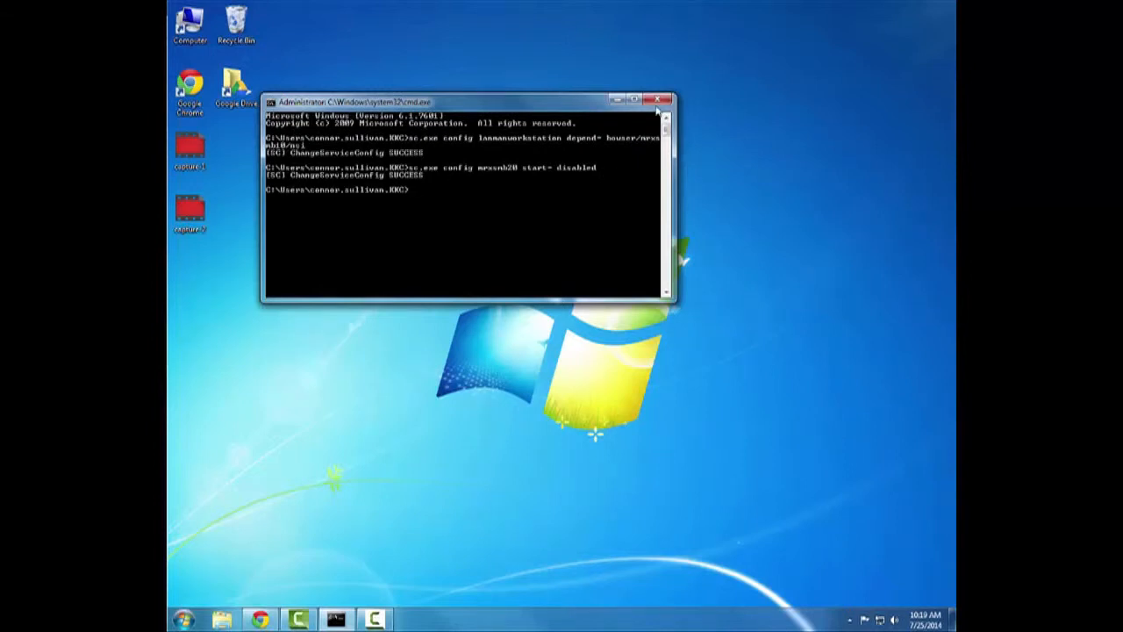
mouse_move(660, 98)
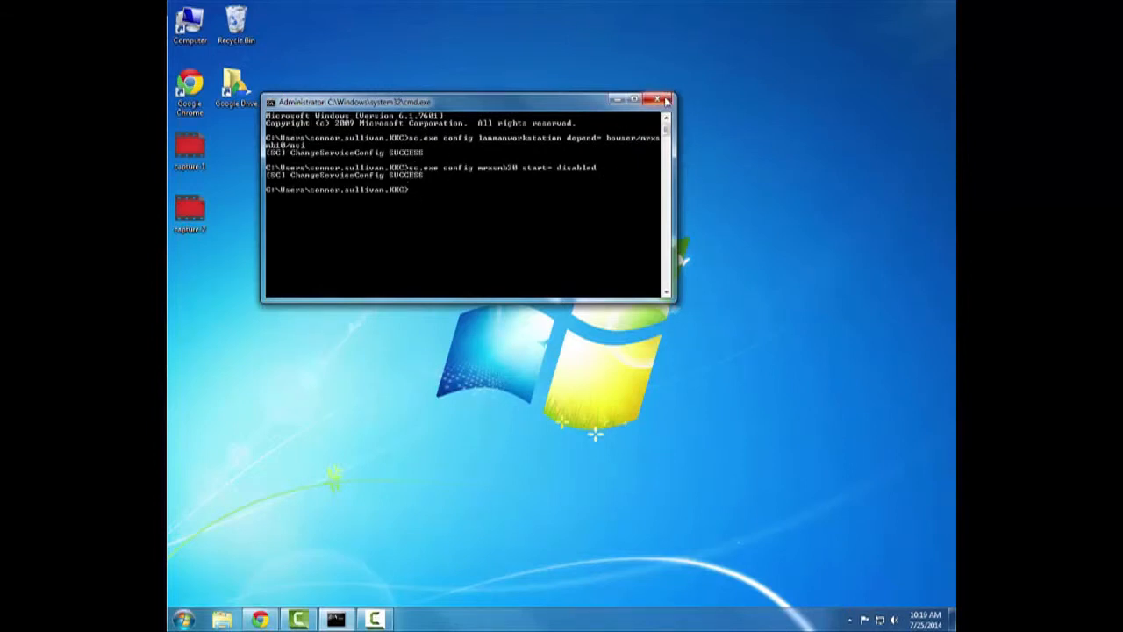
mouse_move(667, 98)
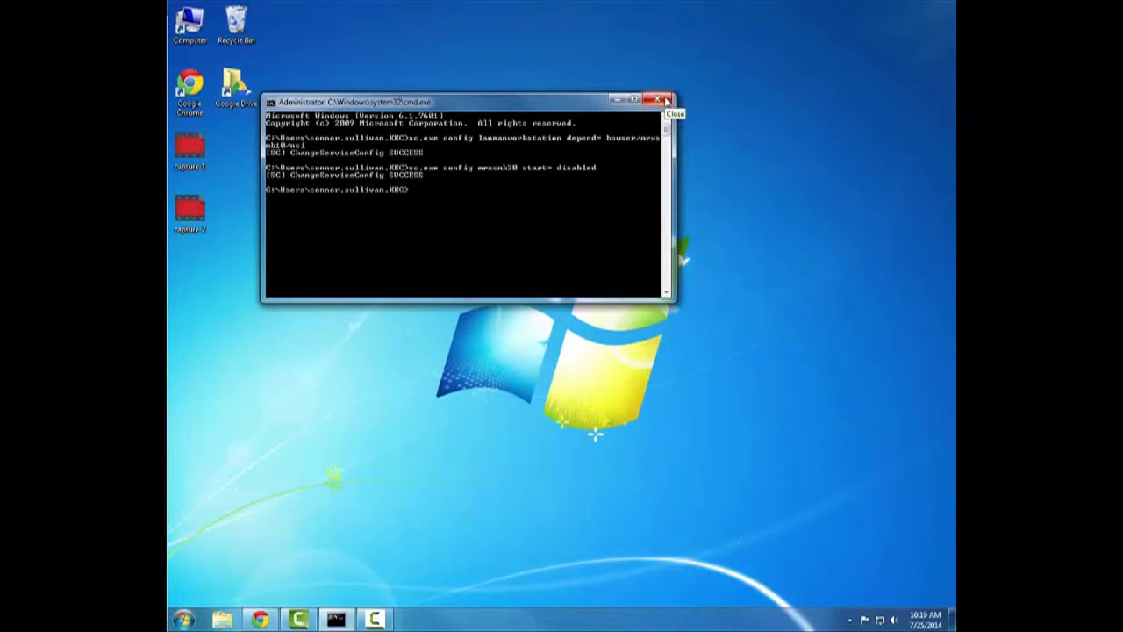